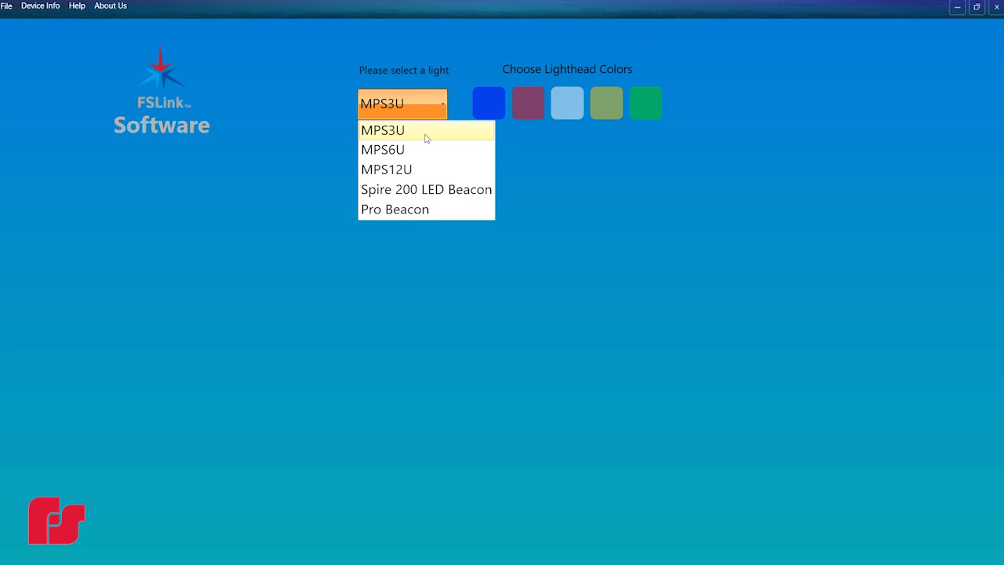
- Choose MPS6U as the light and make the fourth lighthead colour yellow
{"action": "left_click", "coordinate": [381, 149]}
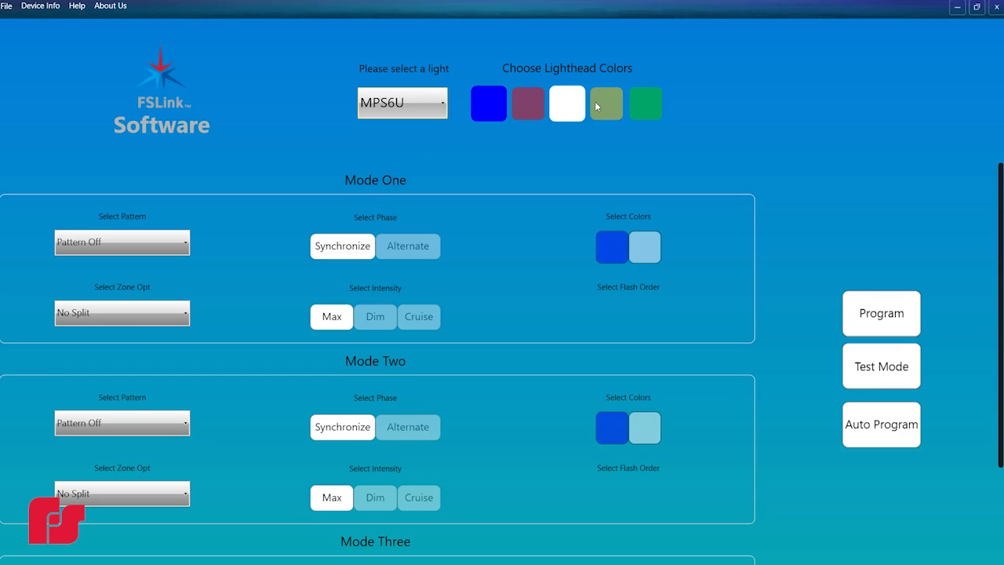
{"action": "left_click", "coordinate": [605, 104]}
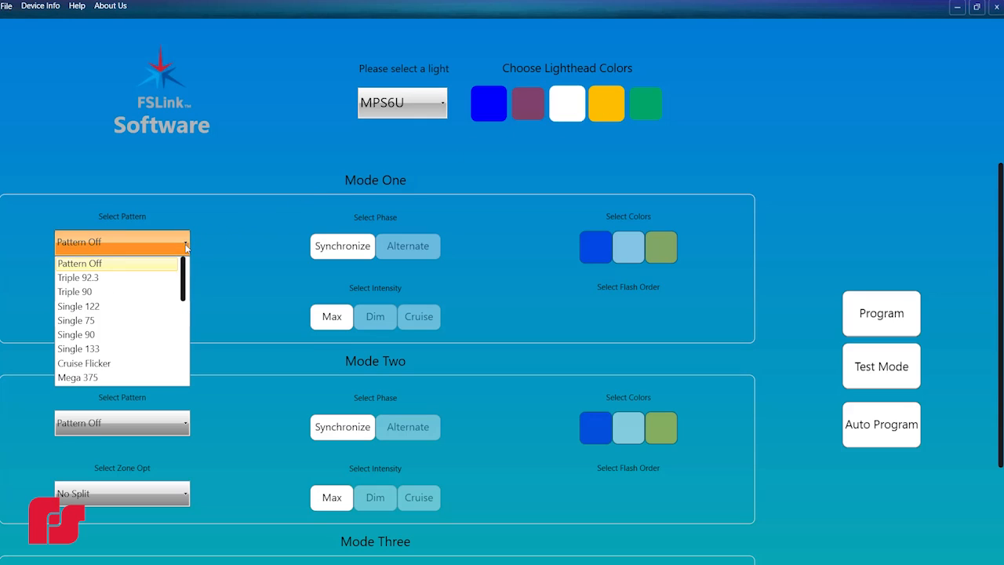
- Give Mode One the Triple 92.3 flash pattern instead of Pattern Off
{"action": "left_click", "coordinate": [79, 276]}
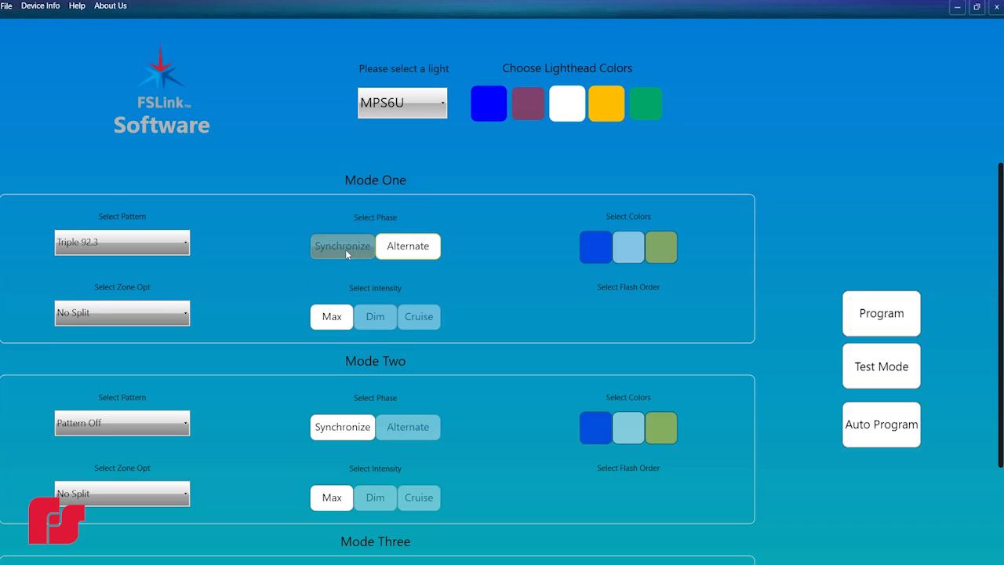
- Set Mode One to Synchronize phase, try Dim, then settle on Max intensity
{"action": "left_click", "coordinate": [342, 245]}
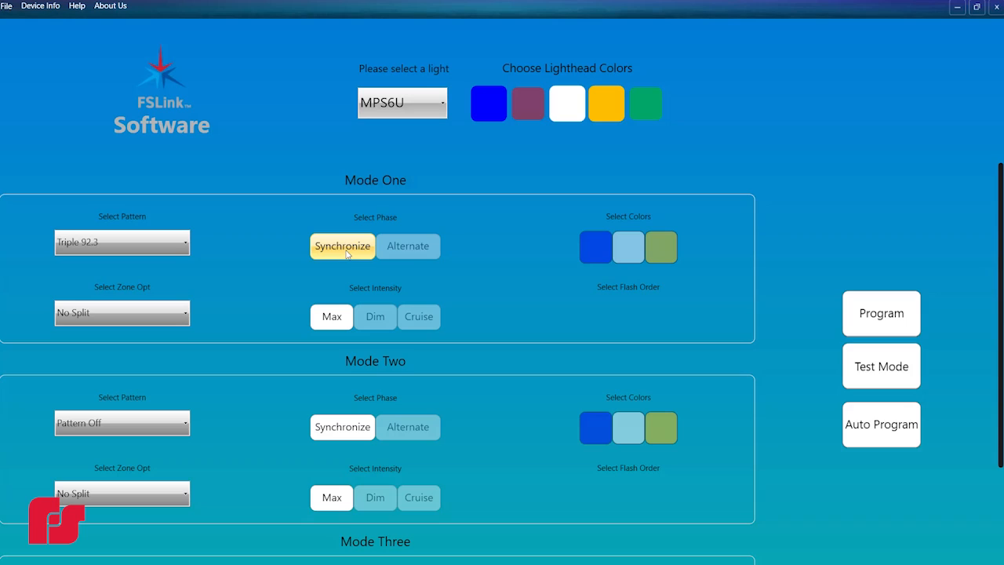
{"action": "left_click", "coordinate": [375, 317]}
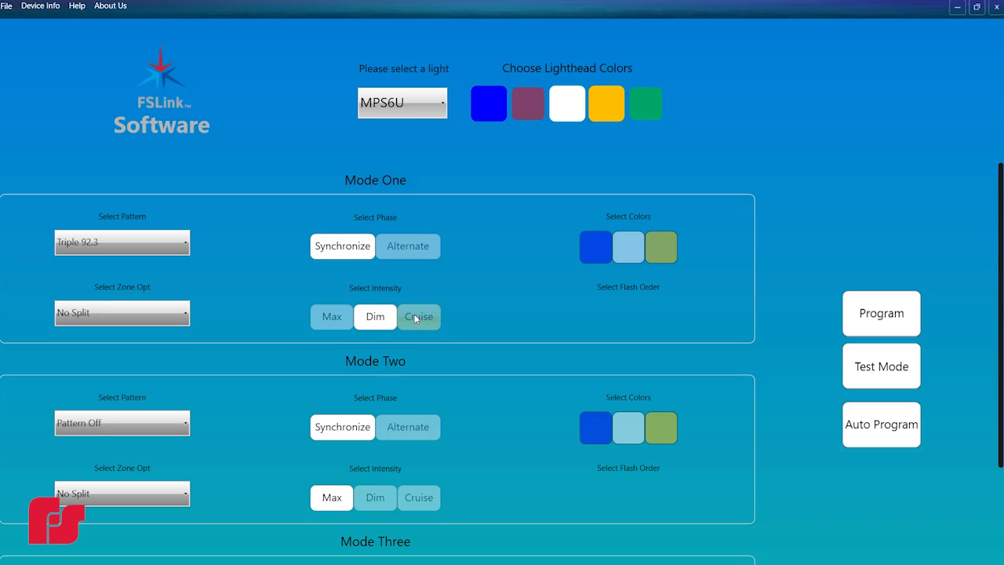
{"action": "left_click", "coordinate": [331, 317]}
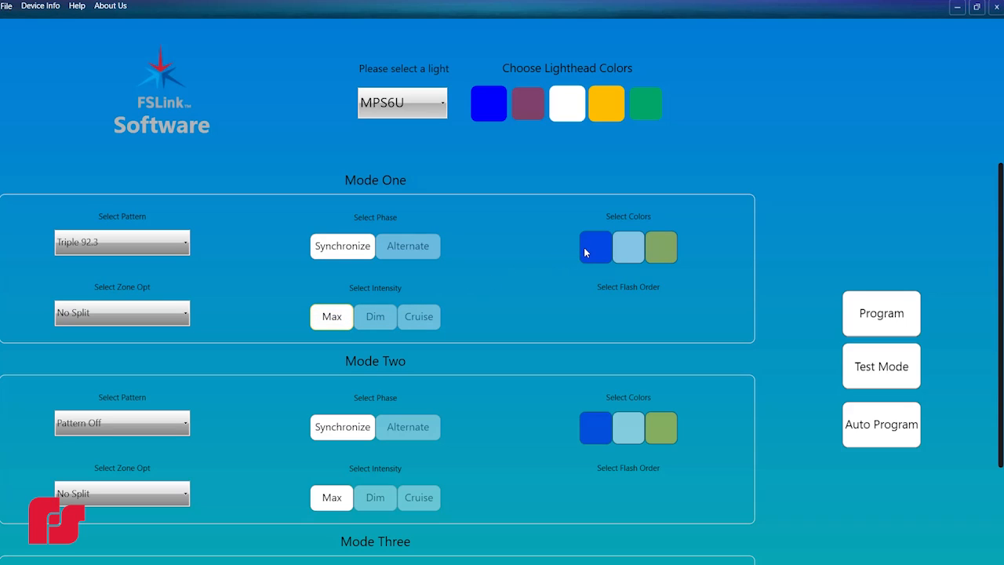
- Make Mode One's flash colours blue, white and yellow
{"action": "left_click", "coordinate": [628, 246]}
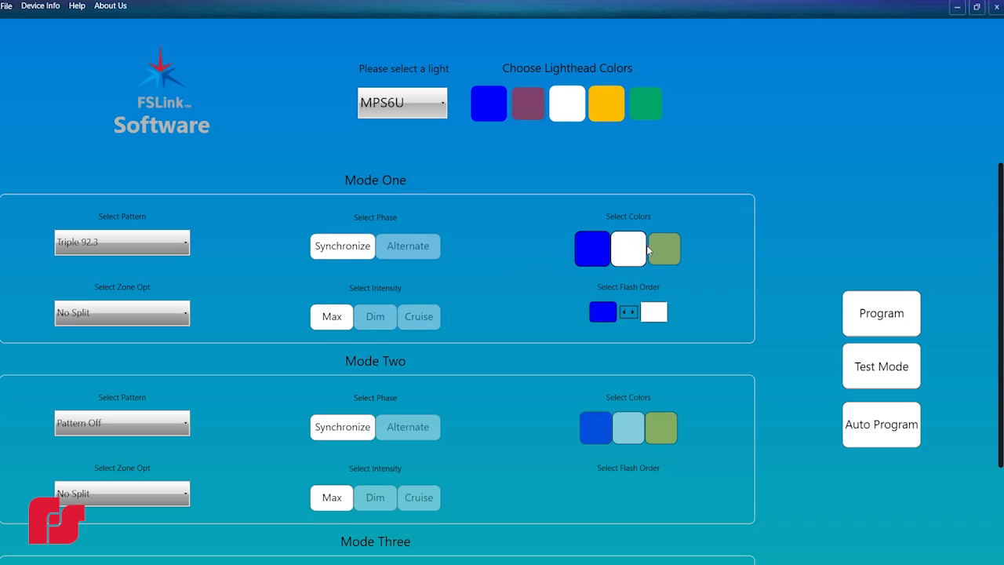
{"action": "left_click", "coordinate": [664, 248]}
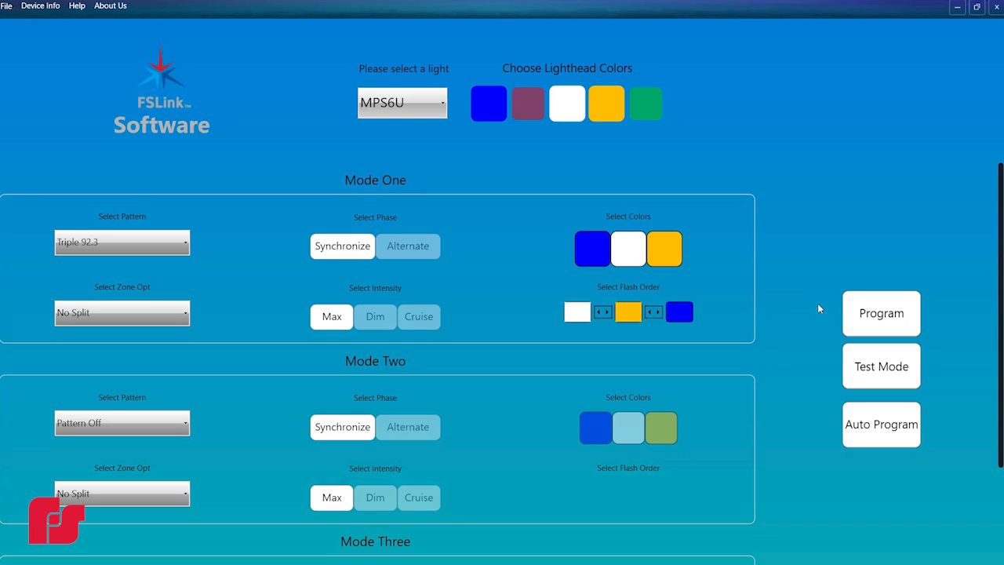
{"action": "mouse_move", "coordinate": [850, 311]}
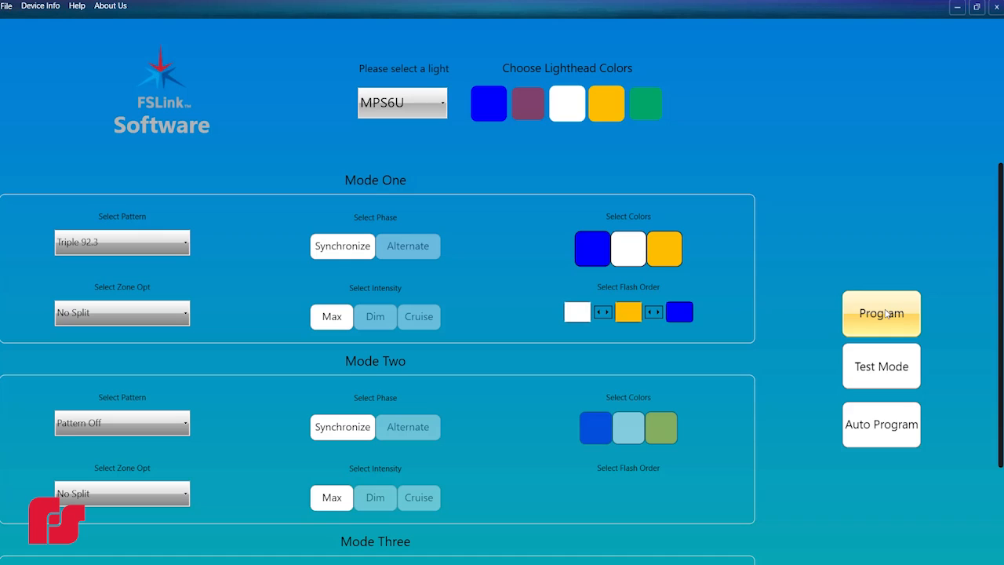
- Program the MPS6U light with the configured Mode One settings
{"action": "left_click", "coordinate": [882, 314]}
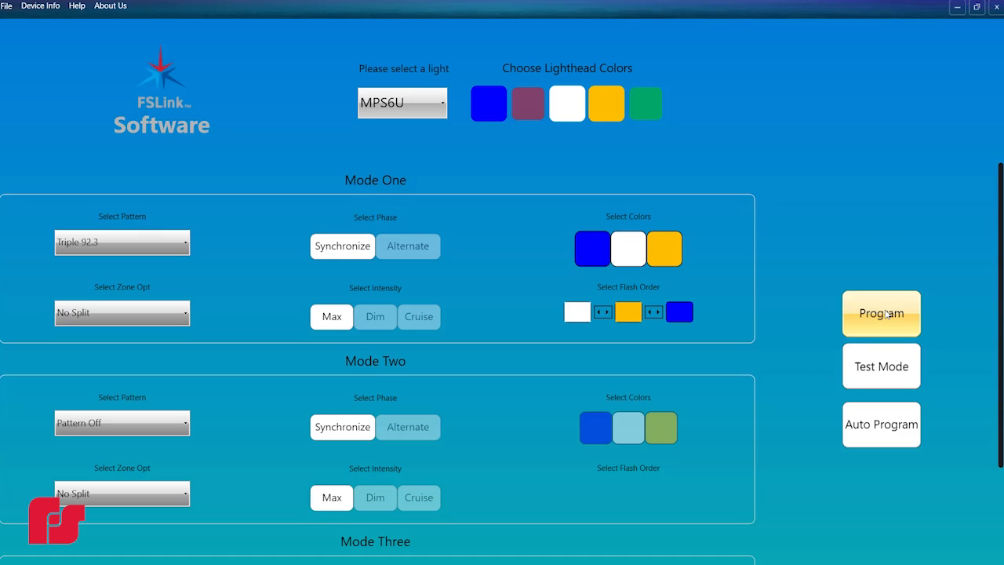
{"action": "mouse_move", "coordinate": [885, 365]}
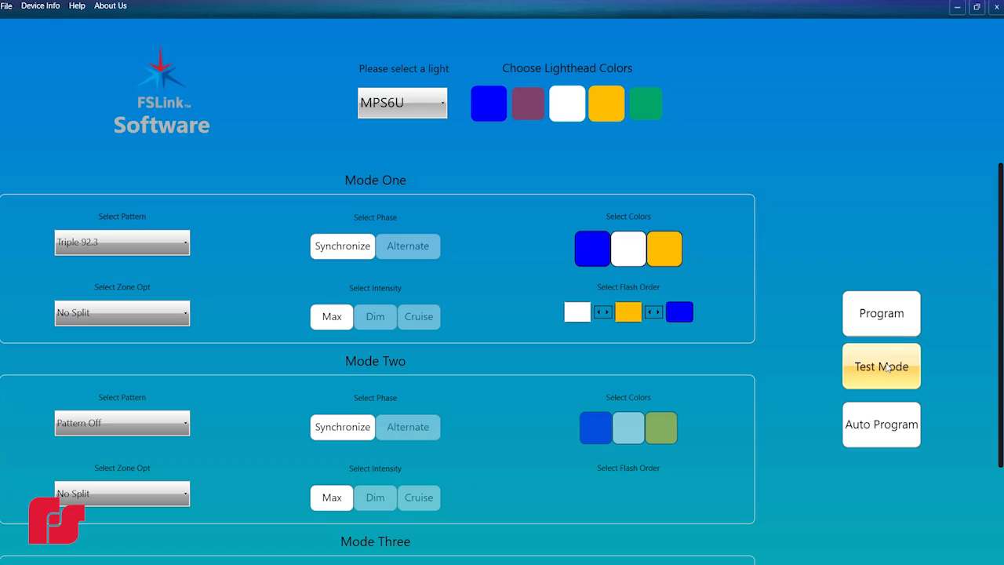